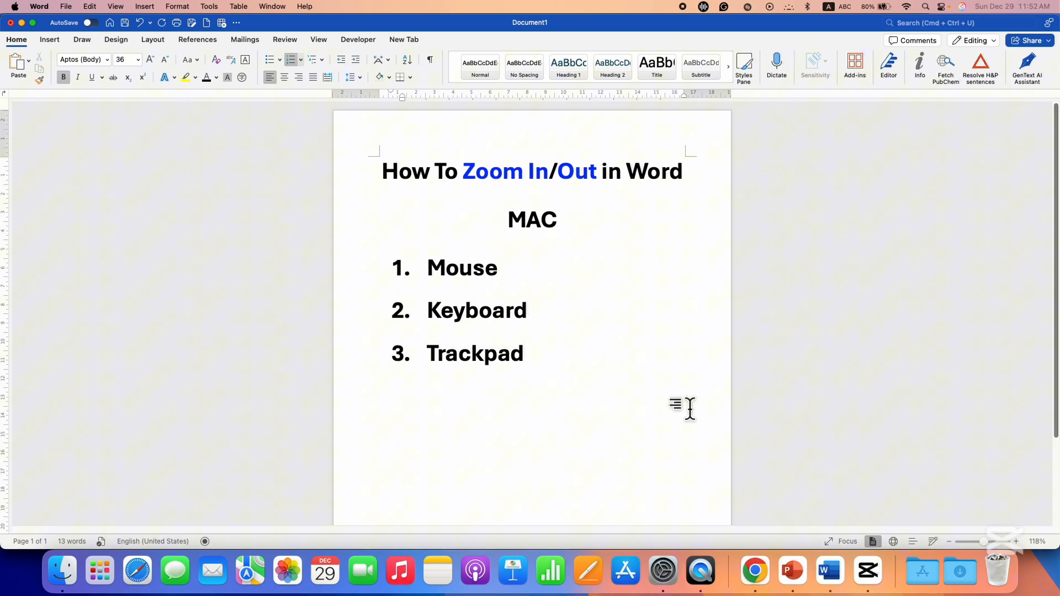
Reduce the page zoom from 118% to about 83% with the status-bar slider.
click(527, 353)
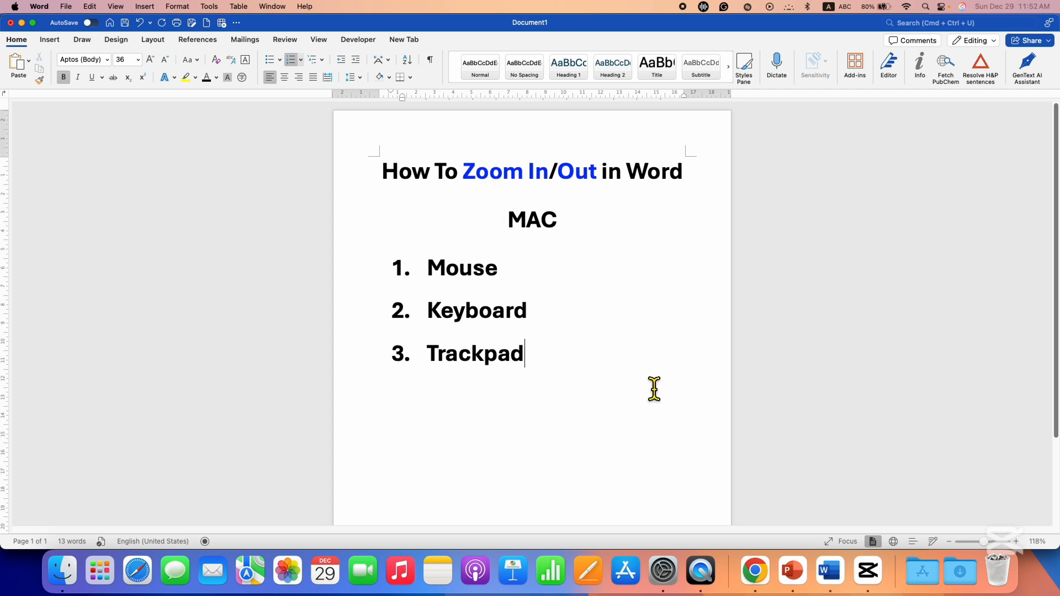
mouse_move(519, 284)
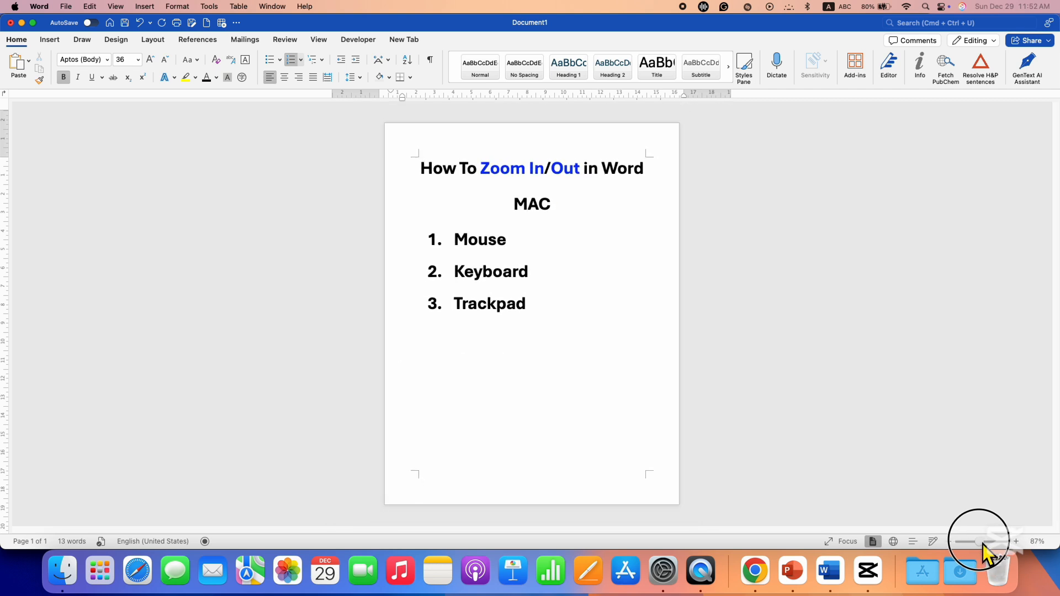
drag(984, 541, 975, 541)
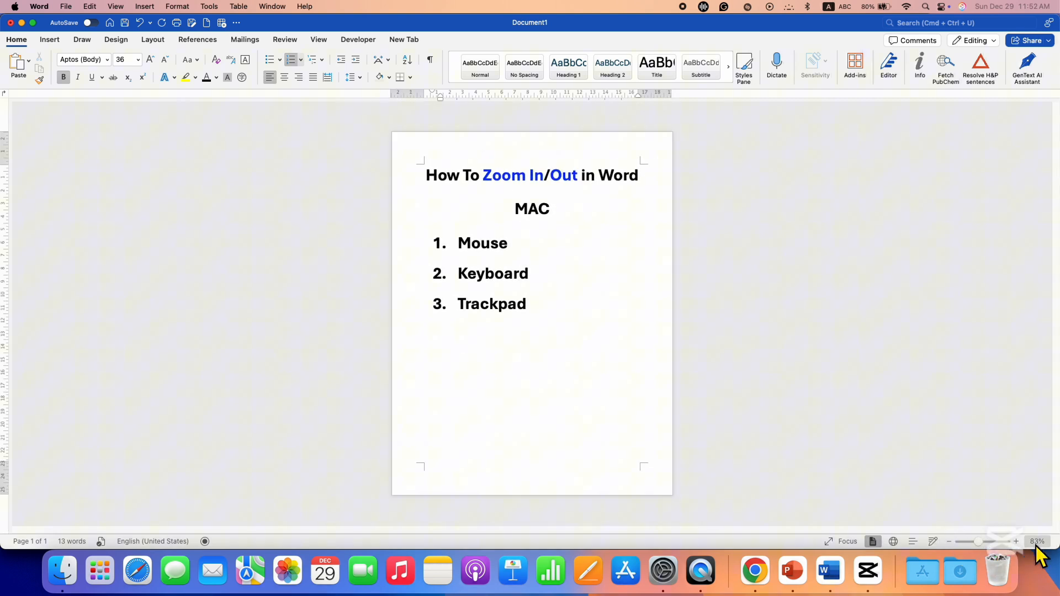
Choose 75% in the Zoom dialog and apply it to the document.
click(1037, 542)
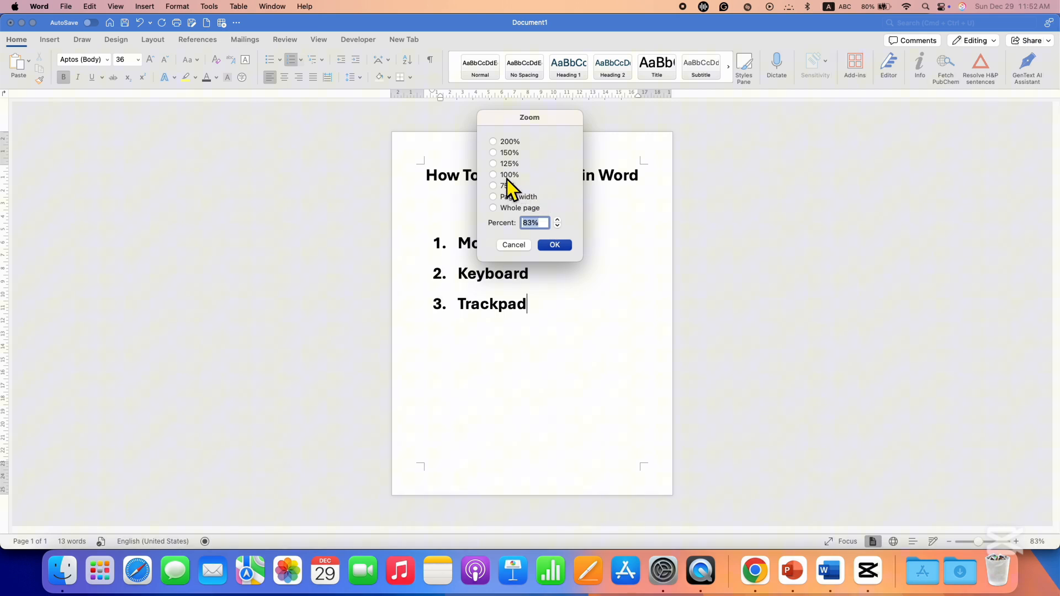
click(493, 186)
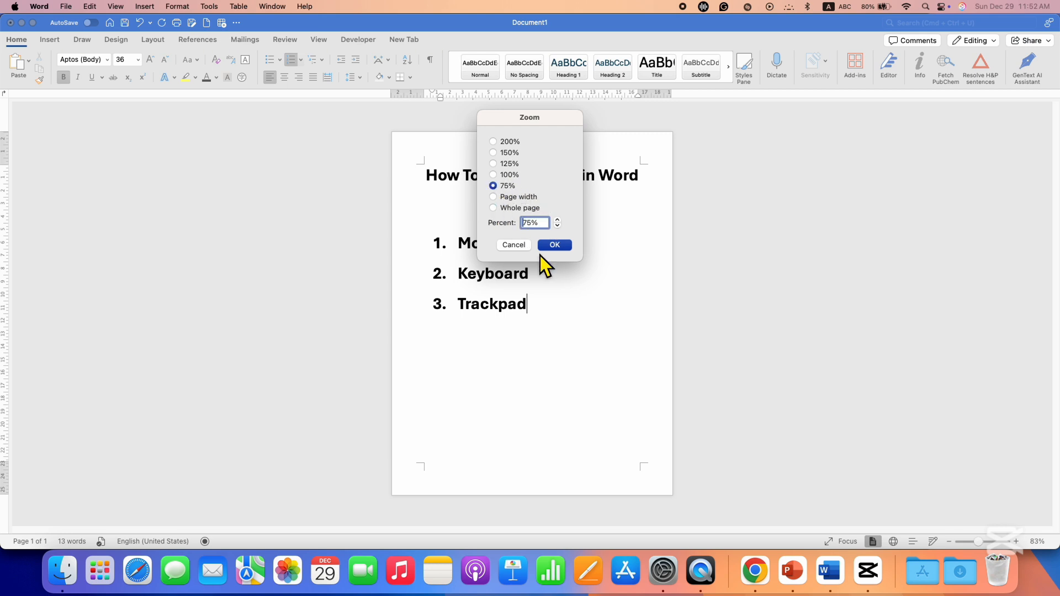
click(554, 244)
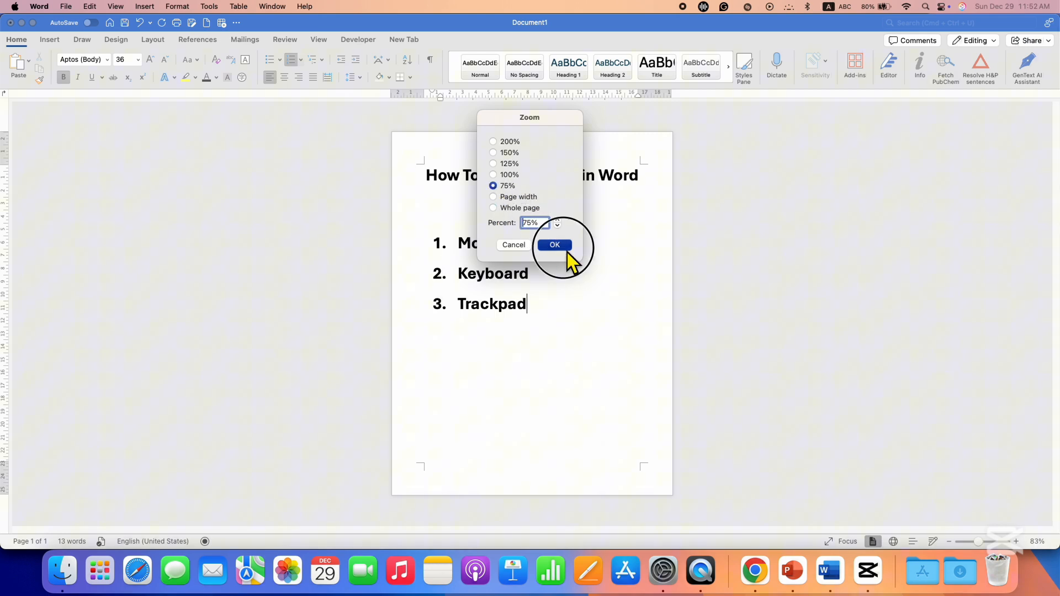
click(555, 244)
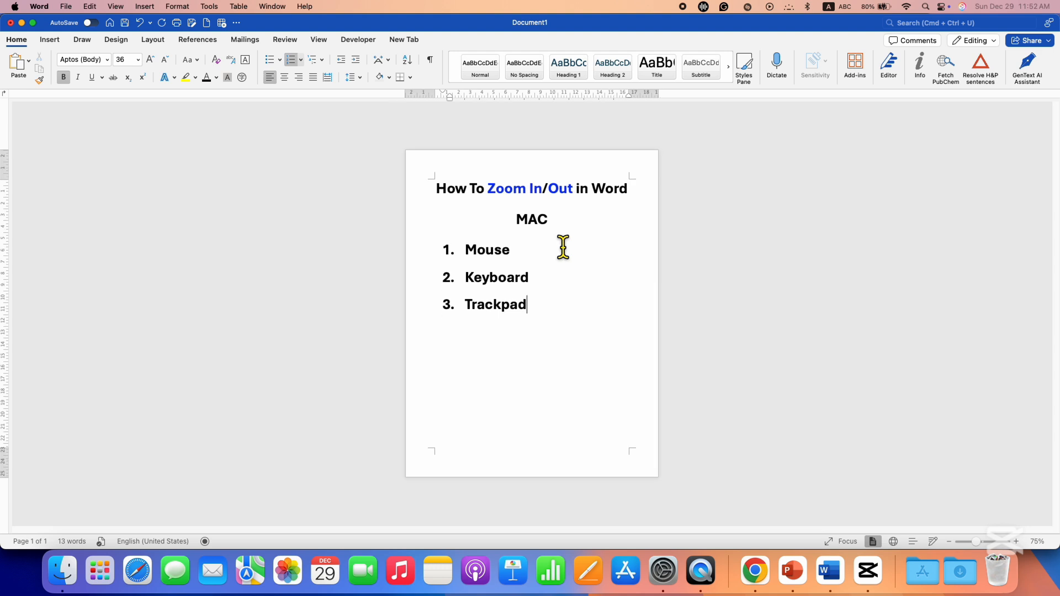
mouse_move(583, 318)
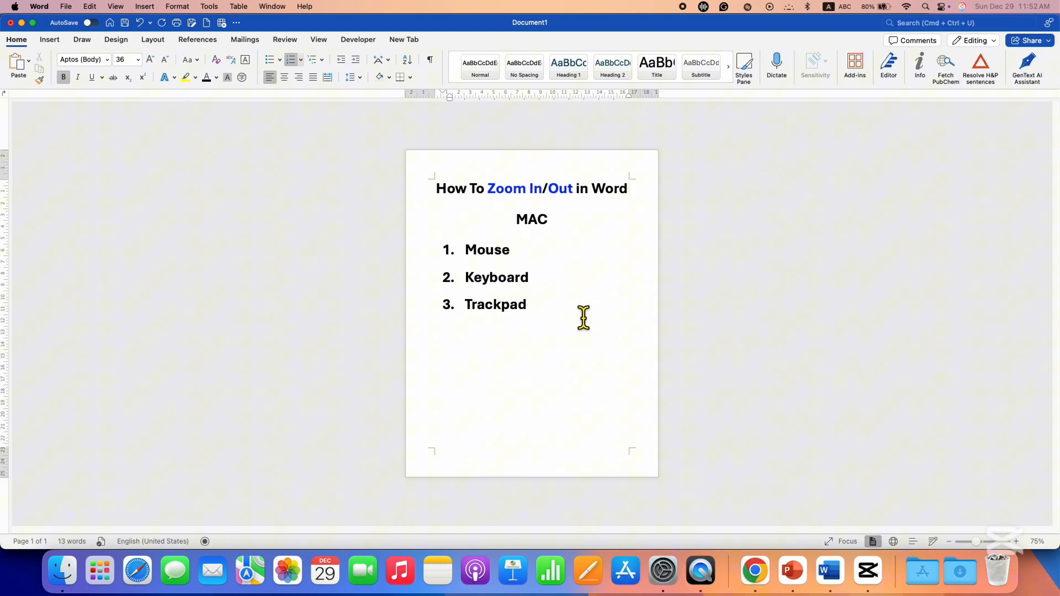
click(528, 305)
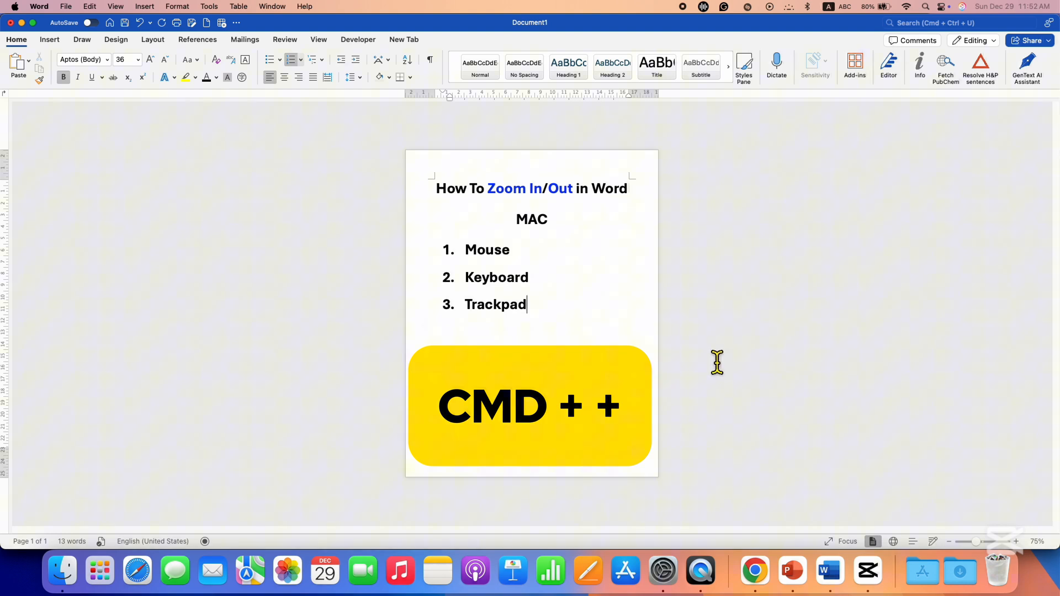
mouse_move(737, 362)
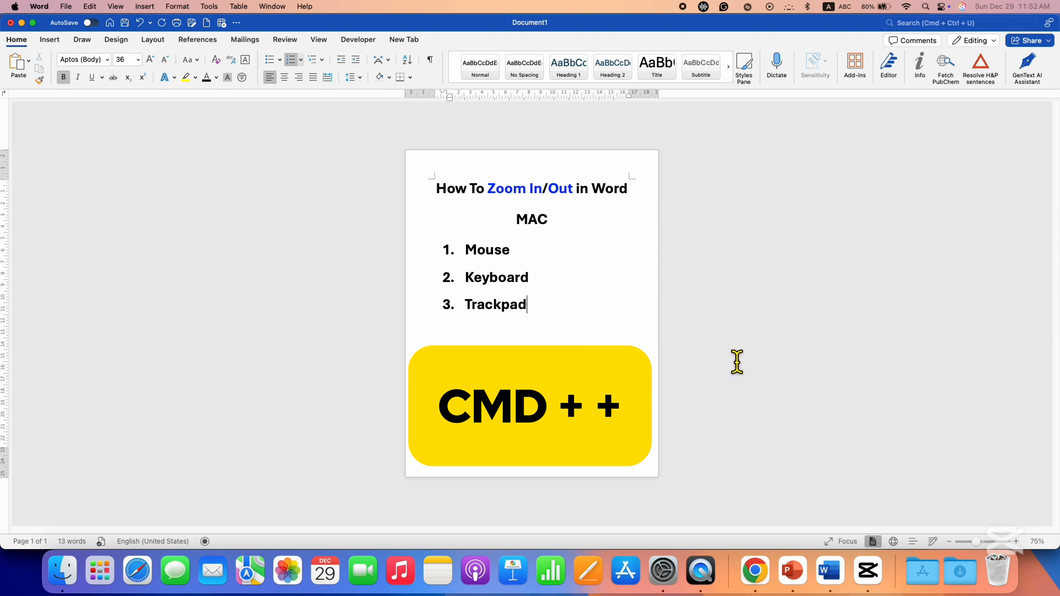
click(1016, 542)
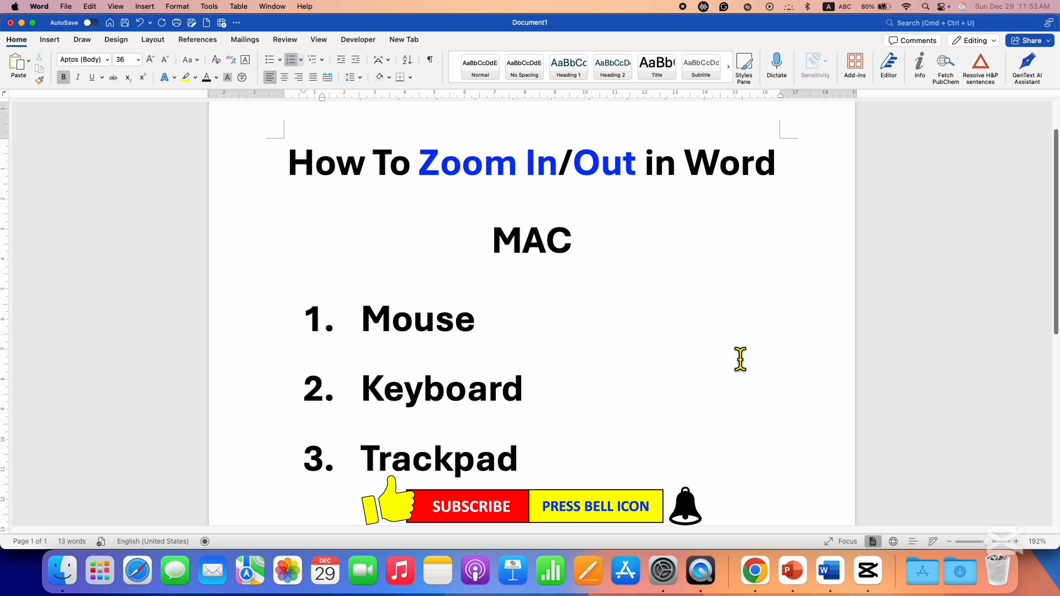
Place the insertion point after "Trackpad" on the page magnified at 192%.
click(522, 460)
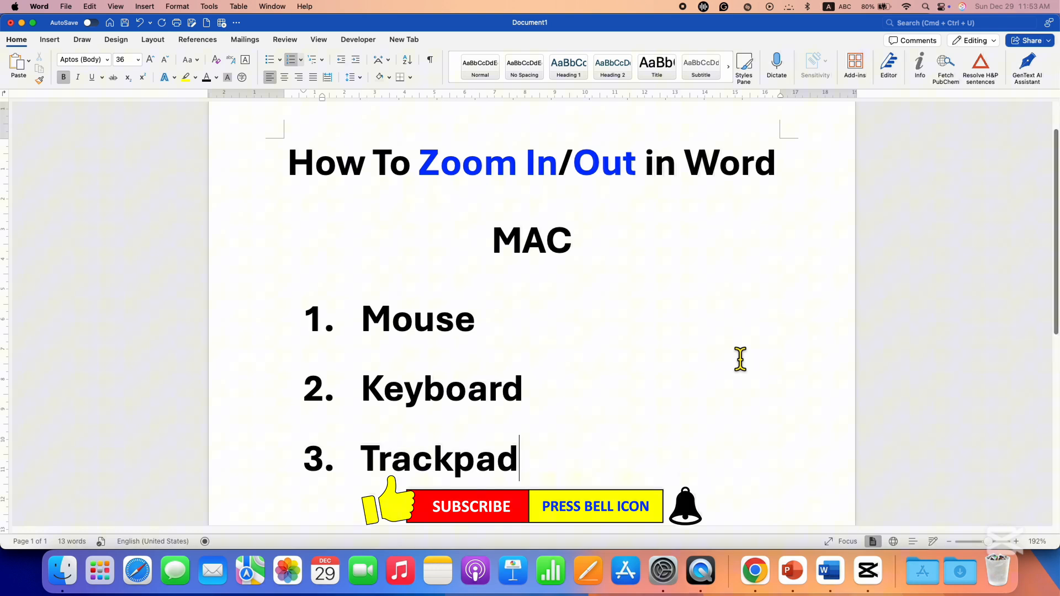